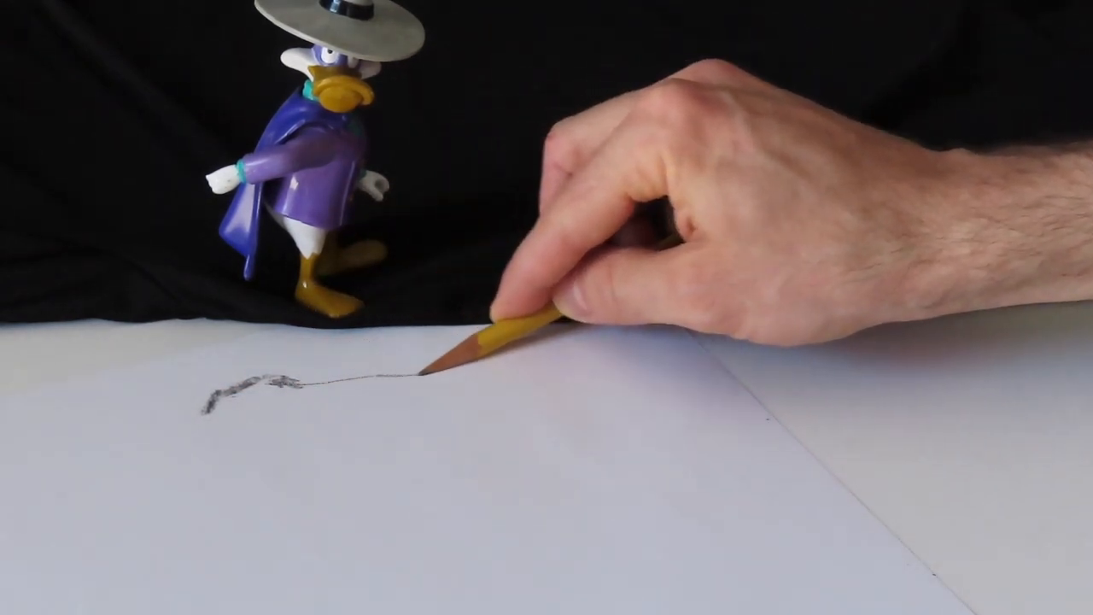
Step: Extend the pencil contour rightward and curve it down toward the lower right
{"action": "left_click_drag", "start_coordinate": [444, 359], "coordinate": [496, 461]}
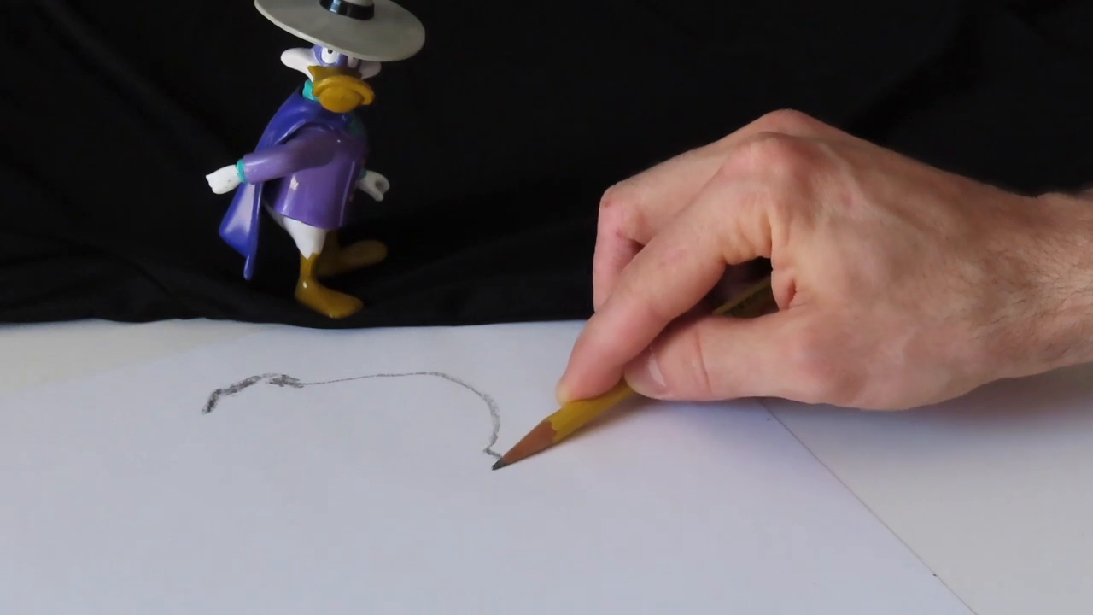